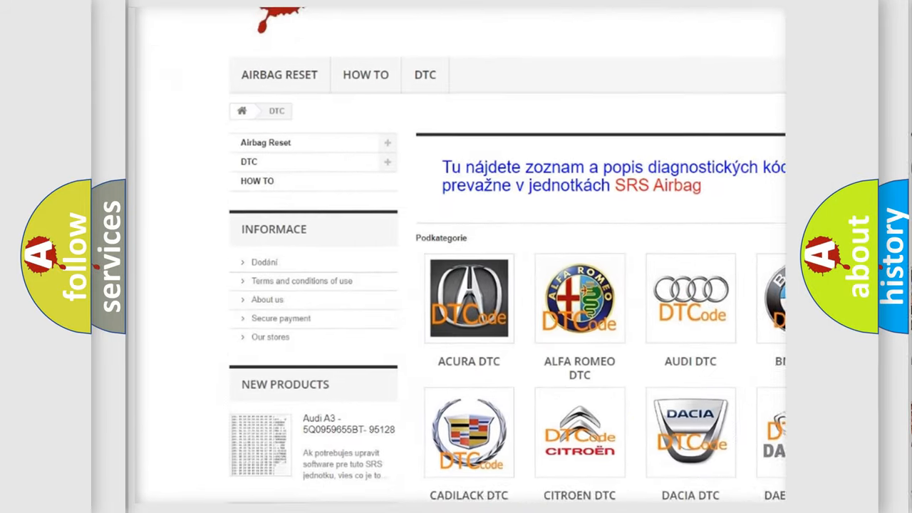
# Scroll the DTC category page down to the Lancia–Suzuki brand tiles and select the Saturn DTC tile
pyautogui.scroll(-3)
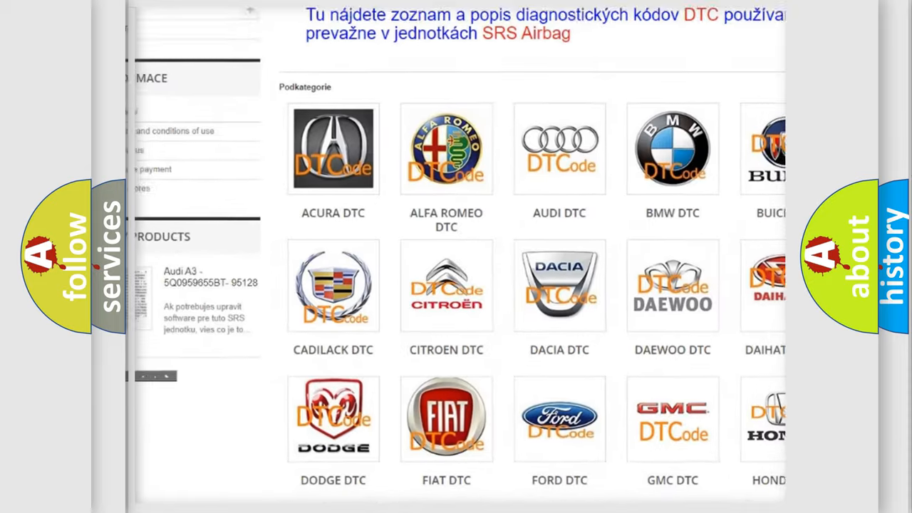
pyautogui.scroll(-3)
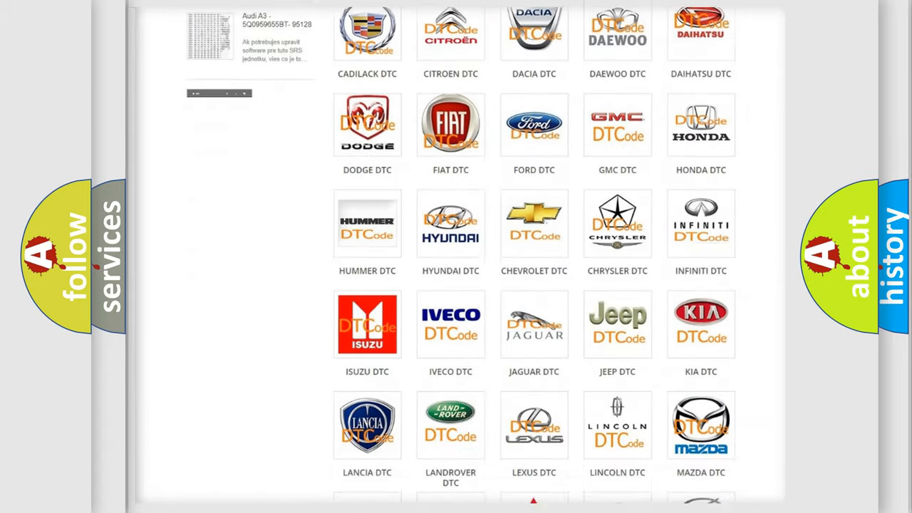
pyautogui.scroll(-3)
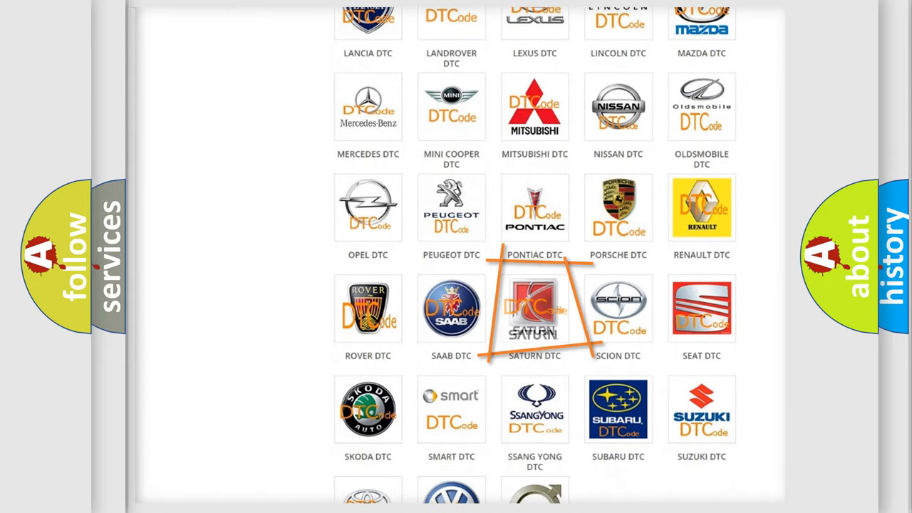
pyautogui.click(534, 307)
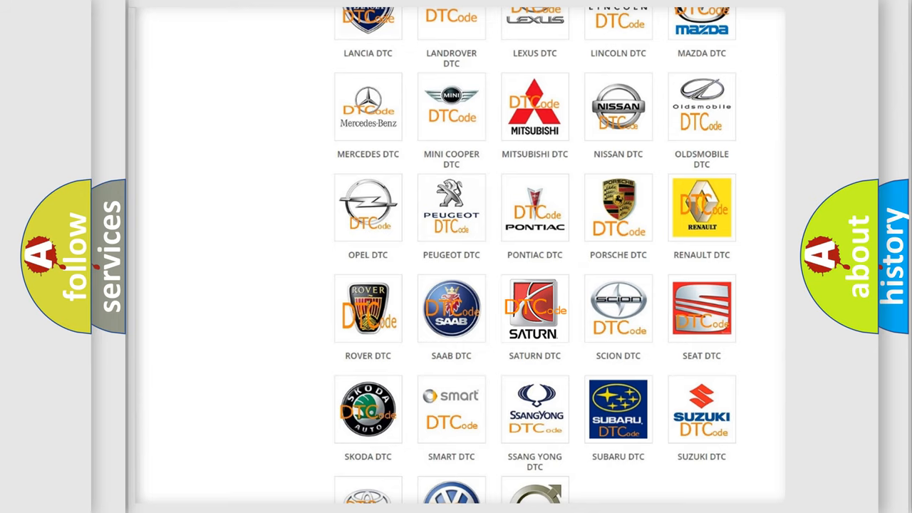